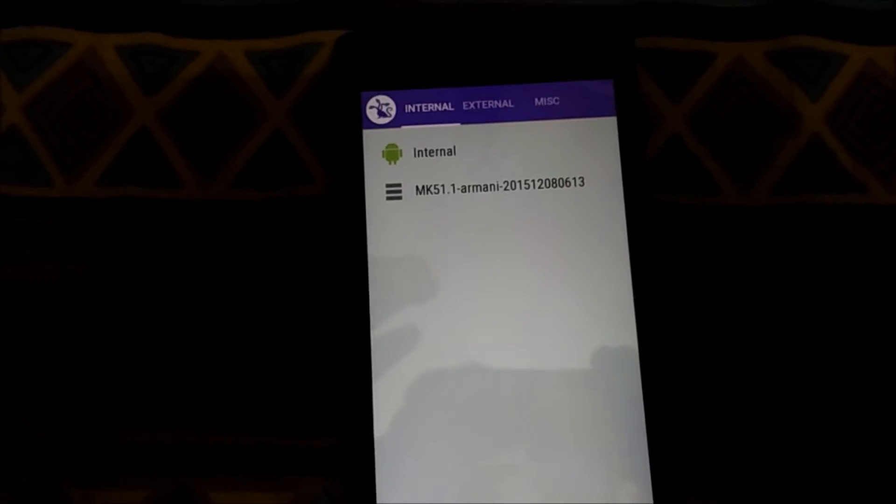
# Step: Browse the MISC, INTERNAL and EXTERNAL tabs, ending back on MISC
pyautogui.click(547, 101)
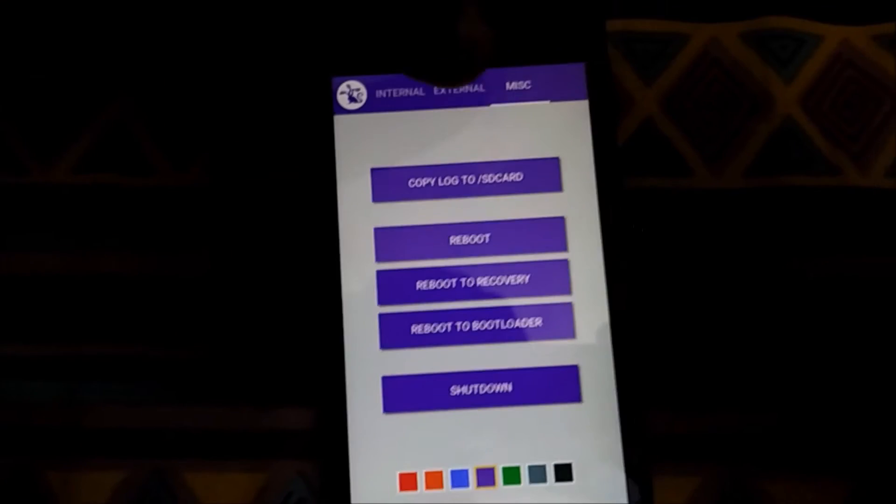
pyautogui.click(400, 92)
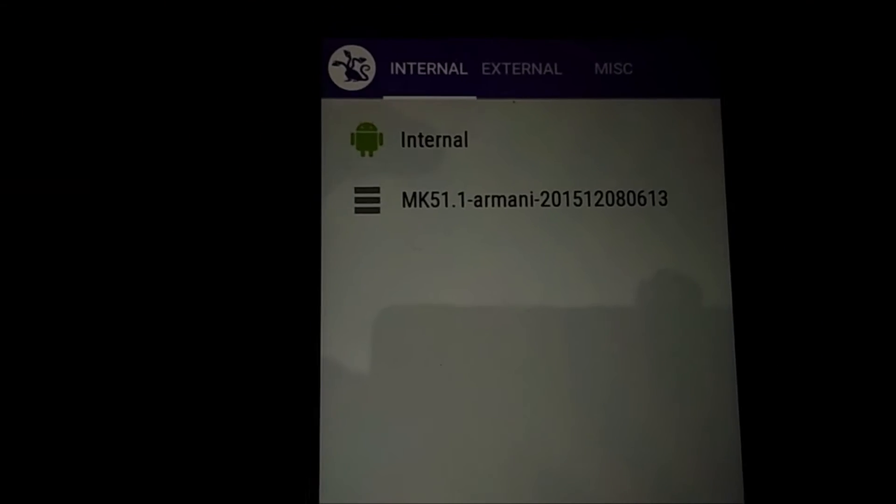
pyautogui.click(521, 68)
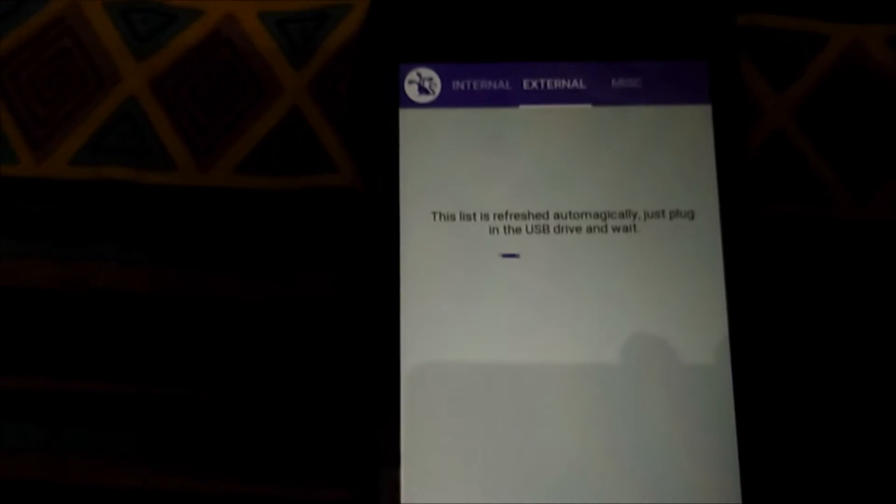
pyautogui.click(626, 83)
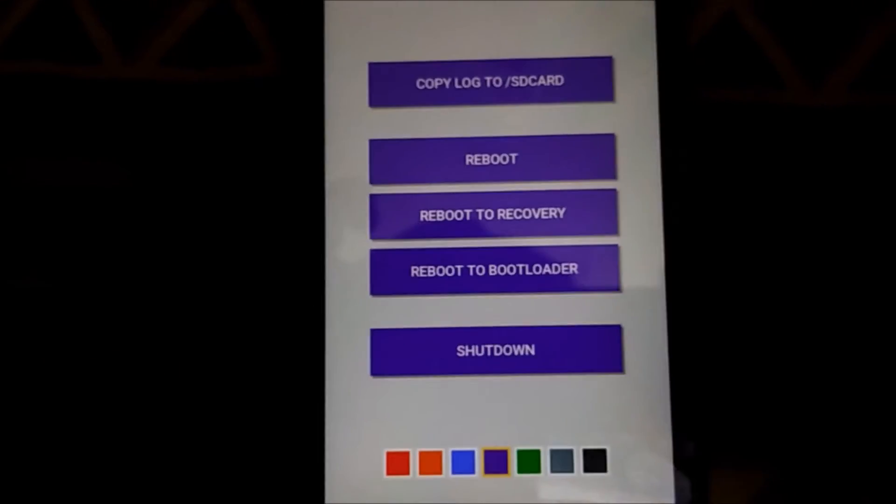
# Step: Try the red and orange swatches, then set the menu theme to blue
pyautogui.click(400, 462)
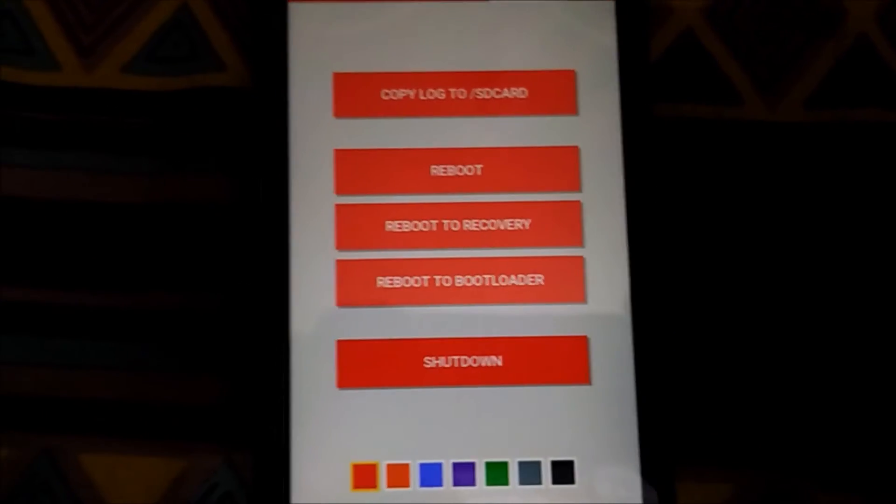
pyautogui.click(411, 474)
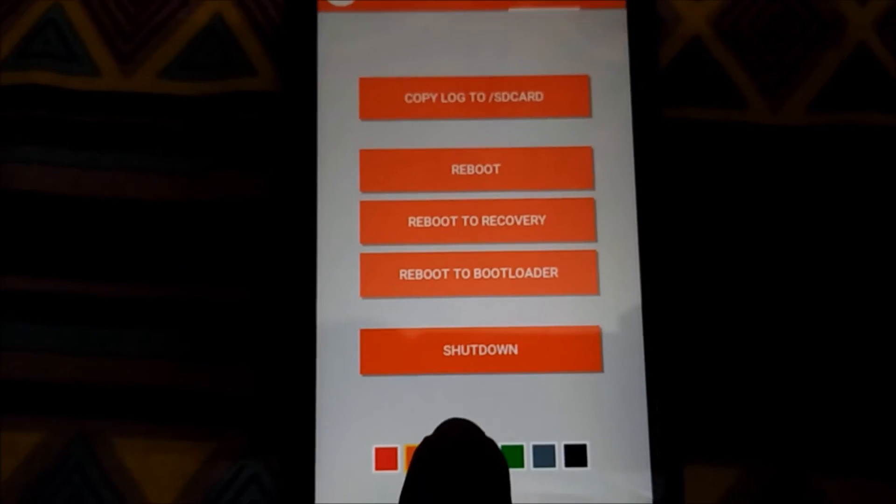
pyautogui.click(514, 459)
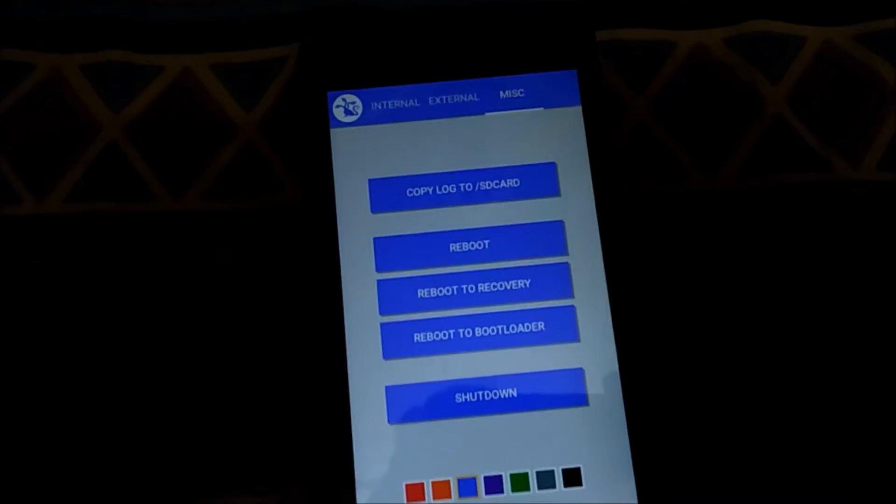
pyautogui.click(395, 102)
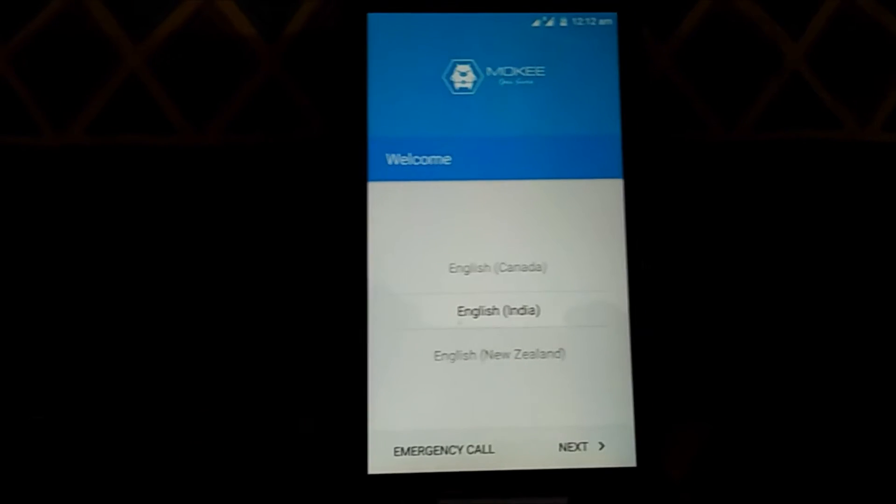
# Step: Keep English (India), skip Wi-Fi anyway, and keep SIM 1 - Reliance for data
pyautogui.click(582, 446)
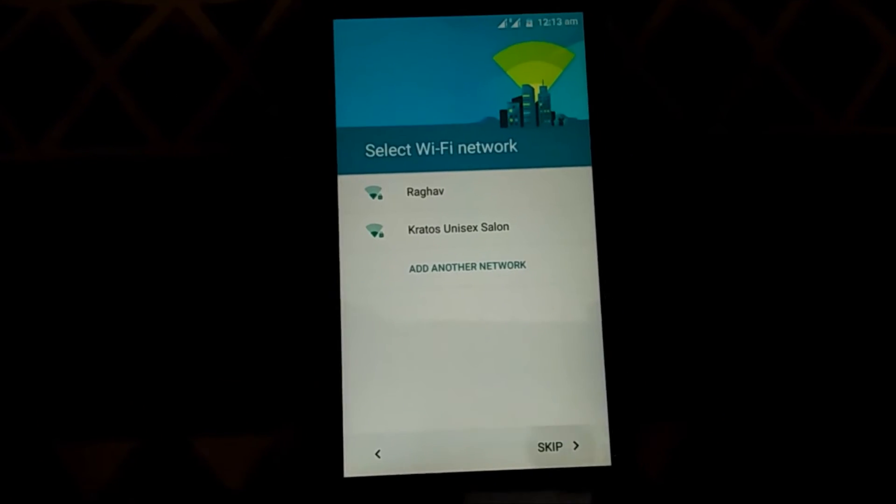
pyautogui.click(550, 445)
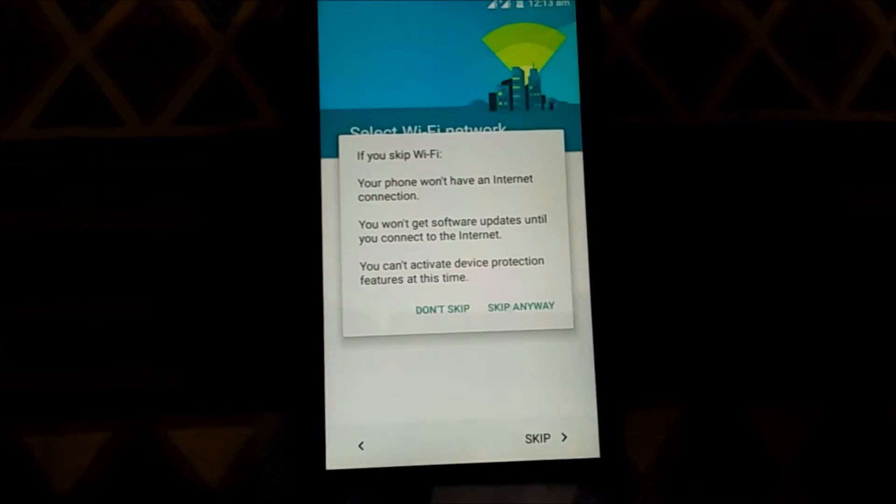
pyautogui.click(521, 307)
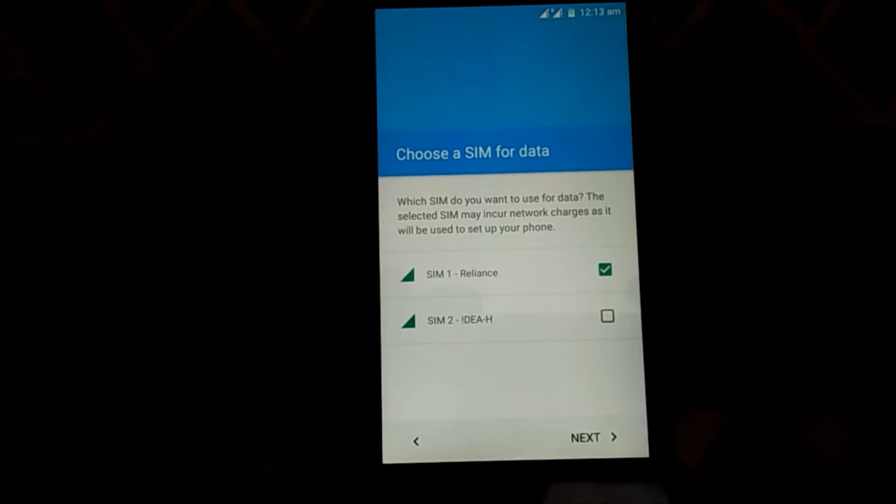
pyautogui.click(585, 438)
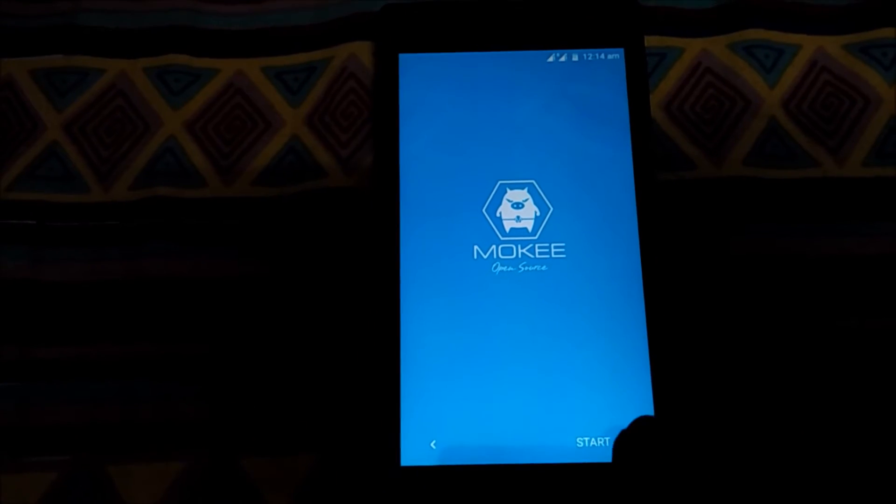
# Step: Tap START to finish setup, then open the launcher's alphabetical app drawer
pyautogui.click(592, 442)
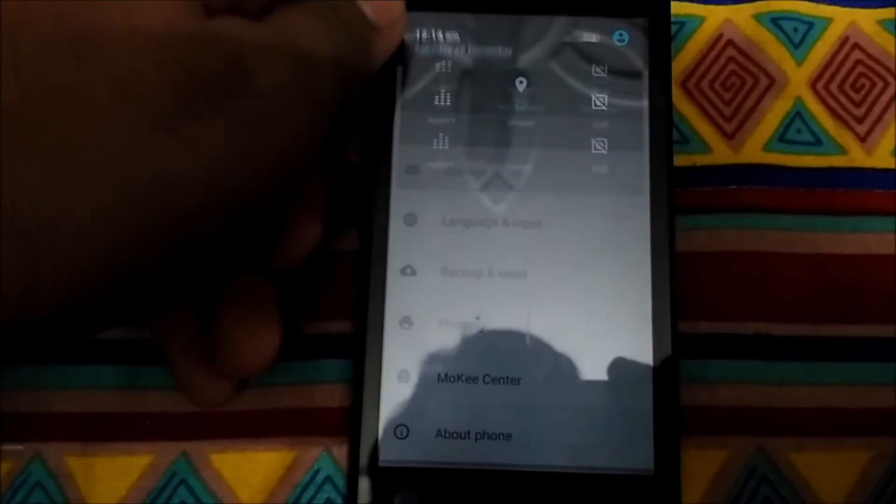
pyautogui.click(473, 434)
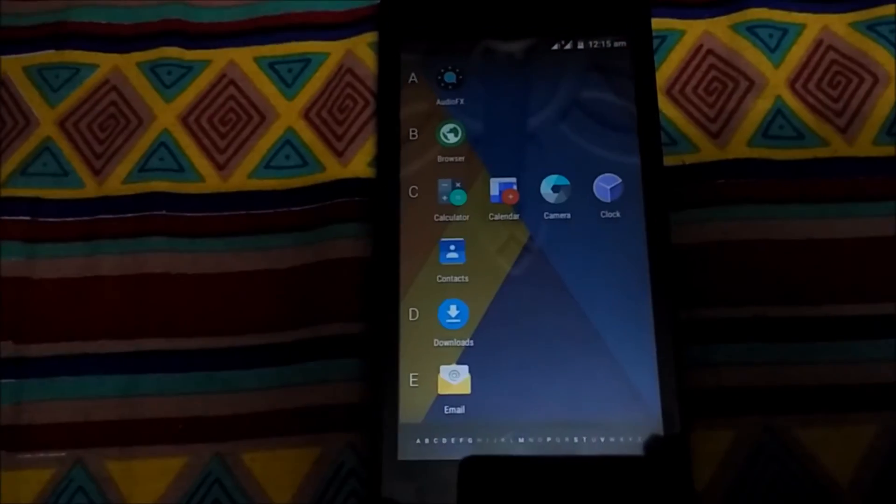
pyautogui.scroll(-3)
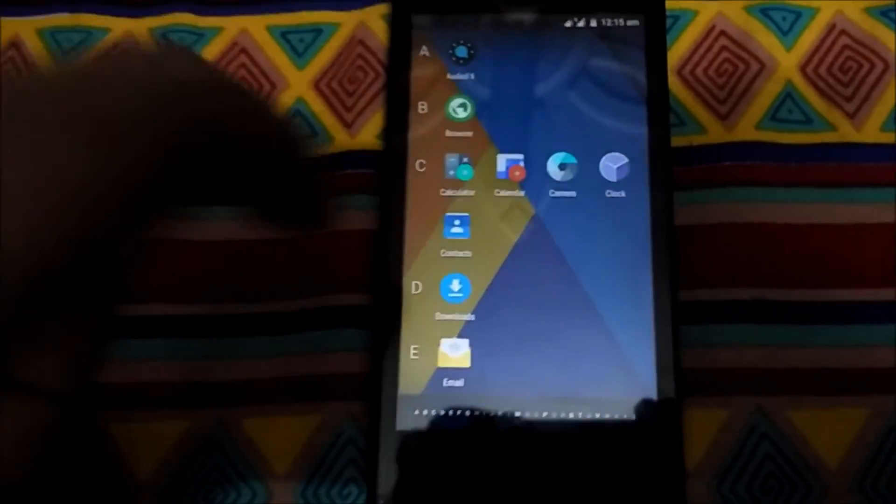
pyautogui.scroll(-3)
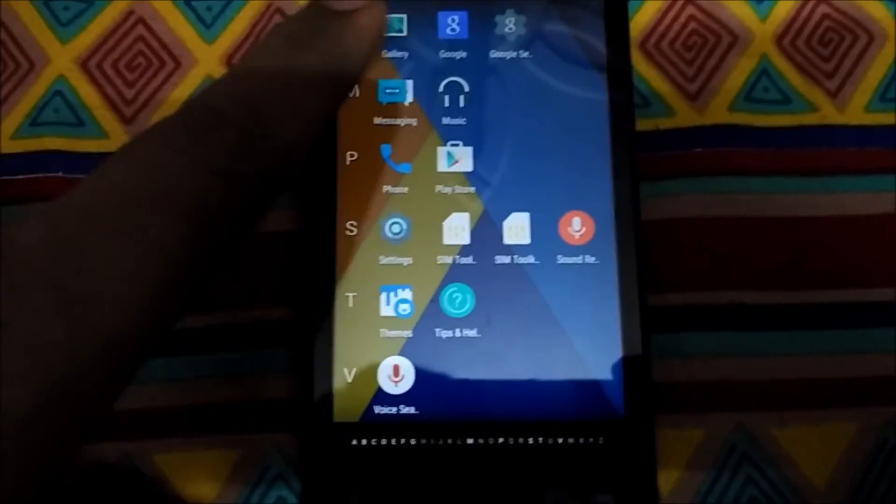